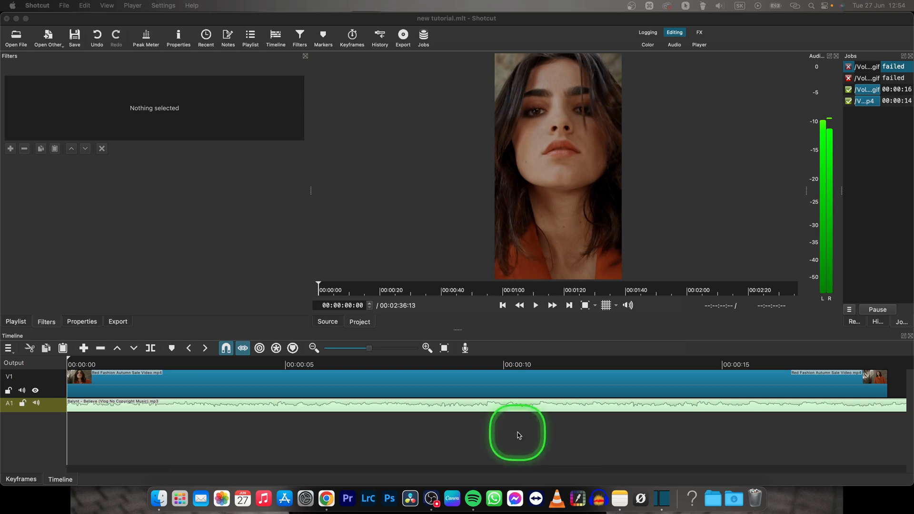
{"action": "mouse_move", "coordinate": [316, 434]}
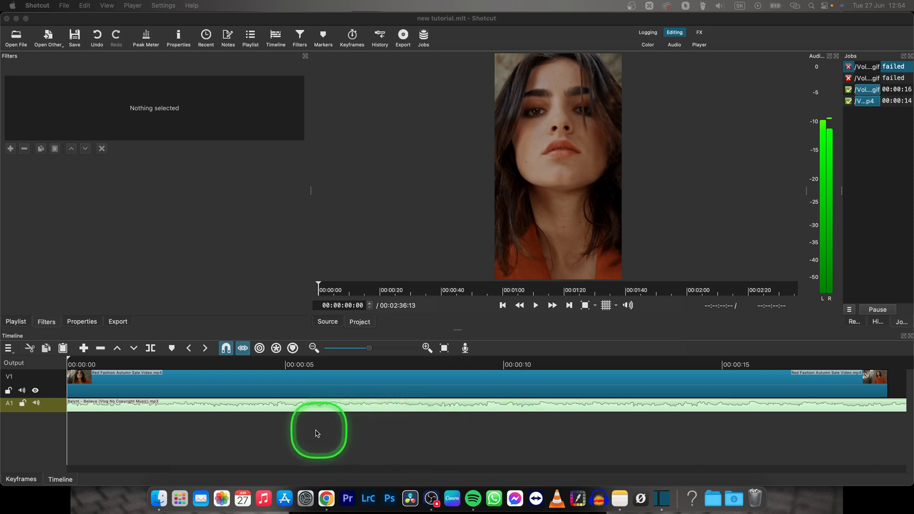
{"action": "mouse_move", "coordinate": [97, 412]}
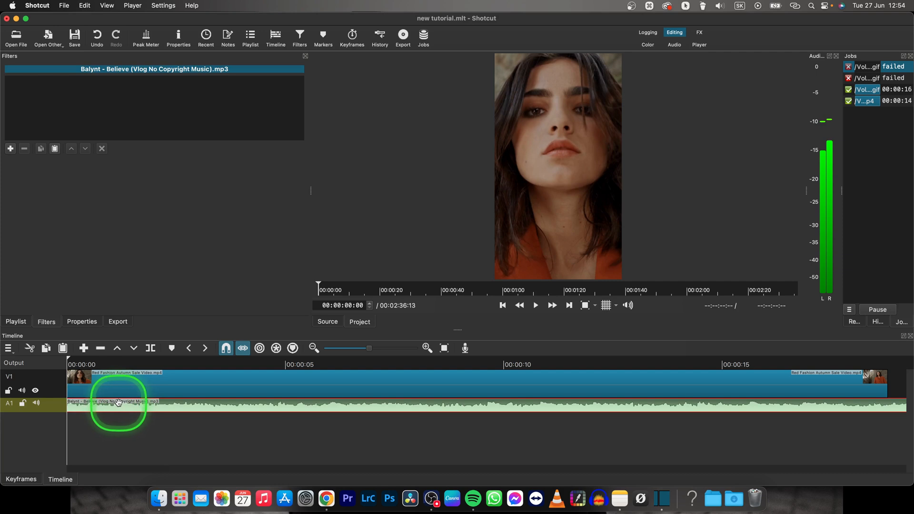
Preview the music's current loudness for about three seconds, then pause.
{"action": "left_click", "coordinate": [534, 304]}
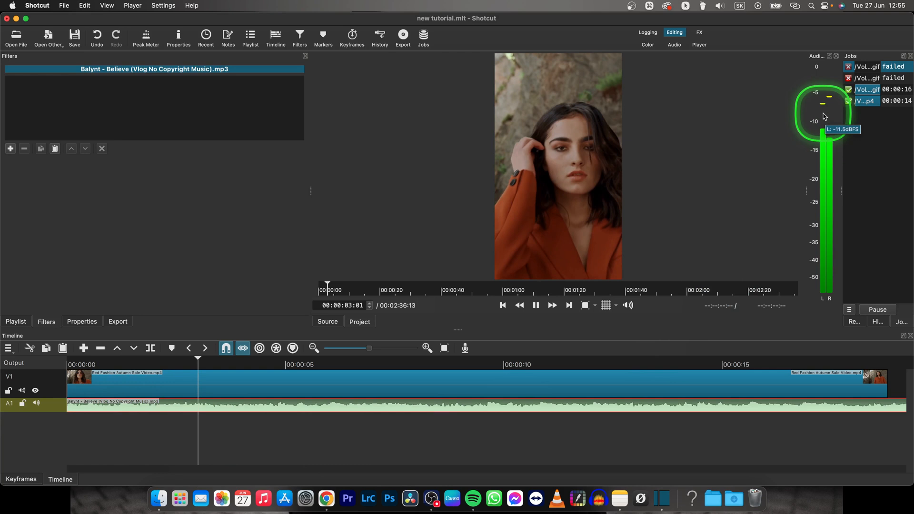
{"action": "left_click", "coordinate": [535, 304]}
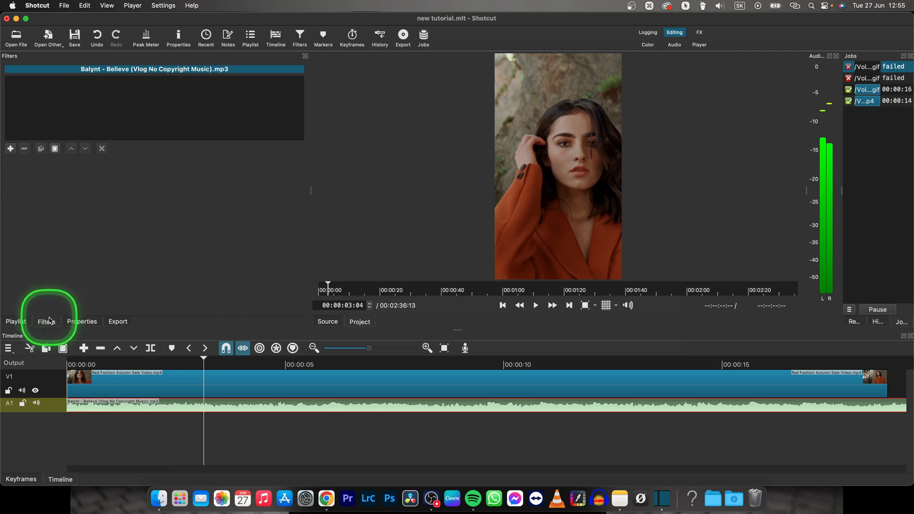
{"action": "mouse_move", "coordinate": [9, 149]}
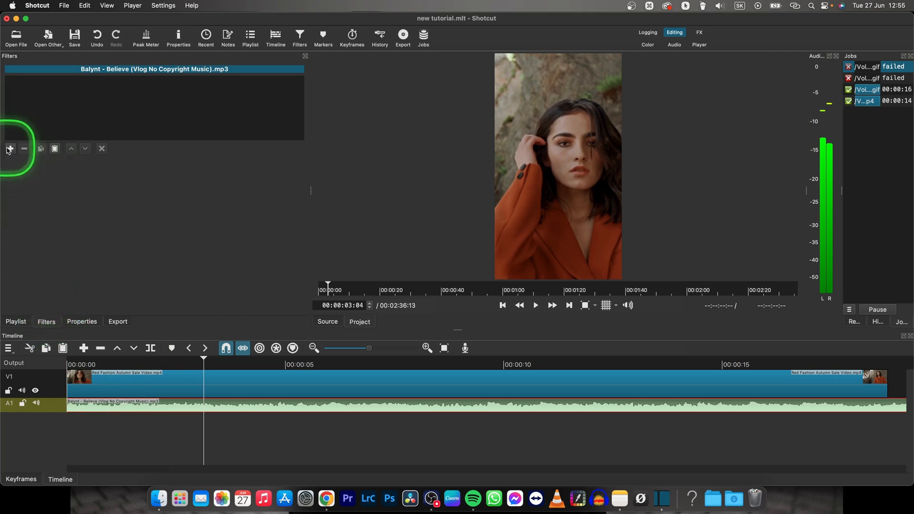
Add a Gain / Volume audio filter to the music clip, found by searching "gain".
{"action": "left_click", "coordinate": [10, 149]}
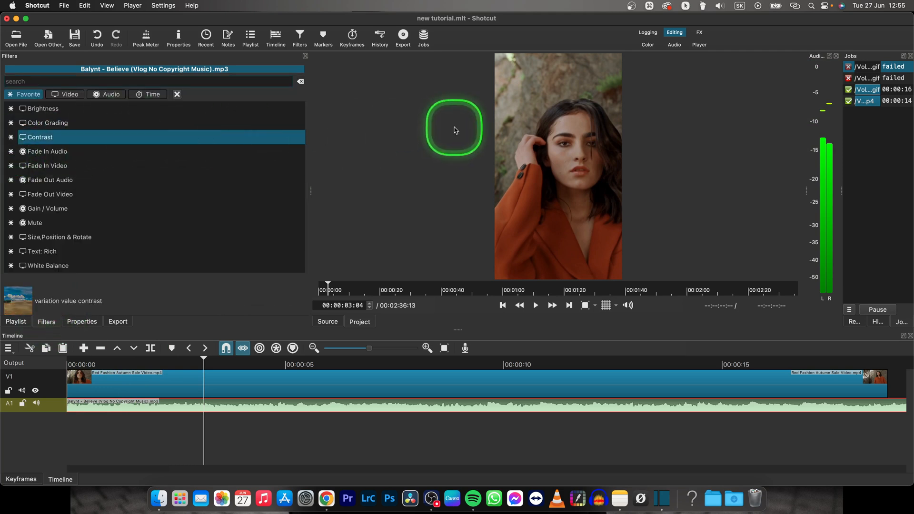
{"action": "type", "text": "gain"}
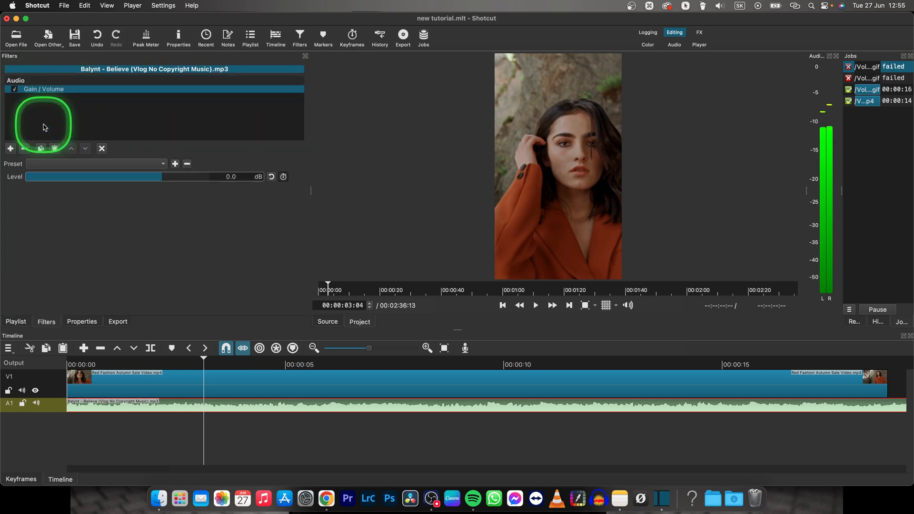
{"action": "mouse_move", "coordinate": [12, 173]}
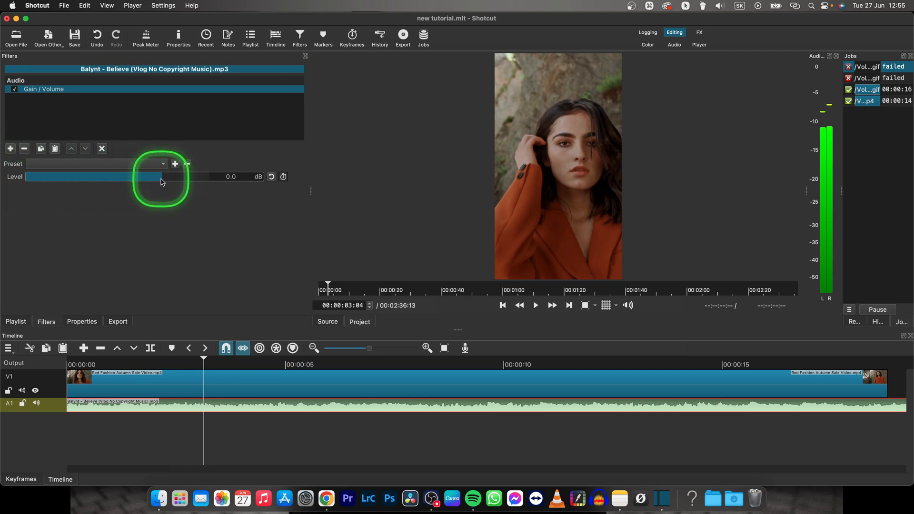
Lower the Gain / Volume level to -10 dB and preview the quieter music.
{"action": "left_click_drag", "start_coordinate": [157, 177], "coordinate": [146, 177]}
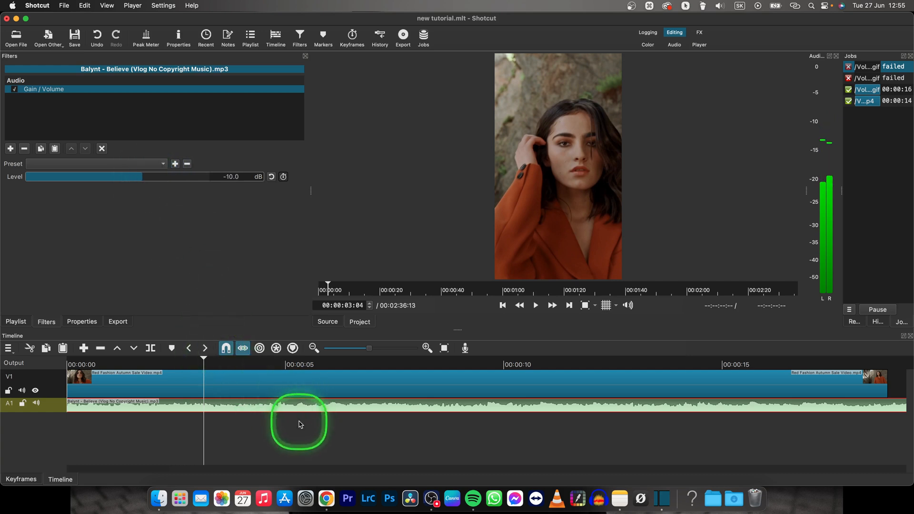
{"action": "left_click", "coordinate": [534, 304]}
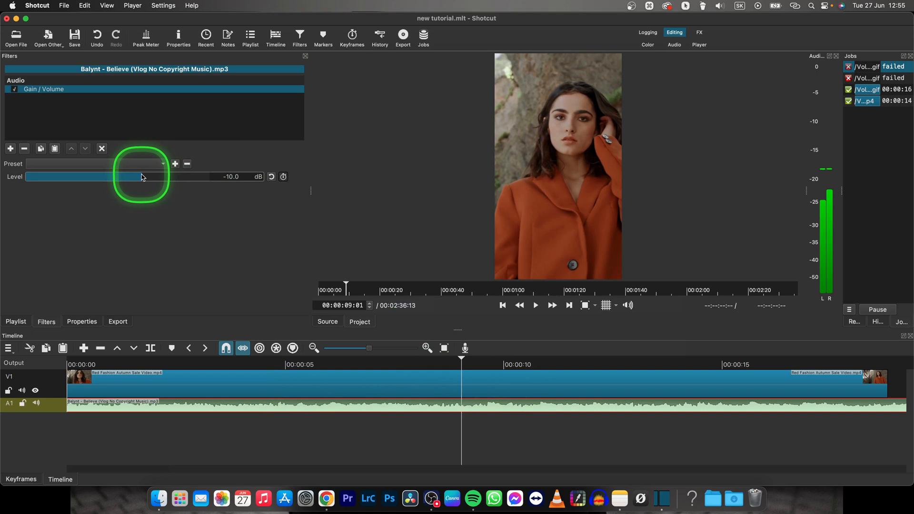
Raise the Gain / Volume level to 7.4 dB, preview the louder music, then pause.
{"action": "left_click_drag", "start_coordinate": [140, 177], "coordinate": [178, 177]}
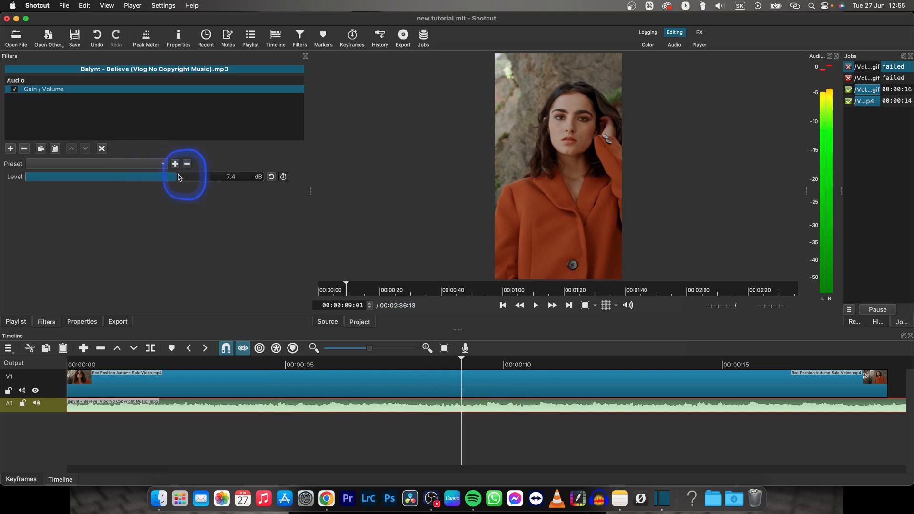
{"action": "mouse_move", "coordinate": [819, 102]}
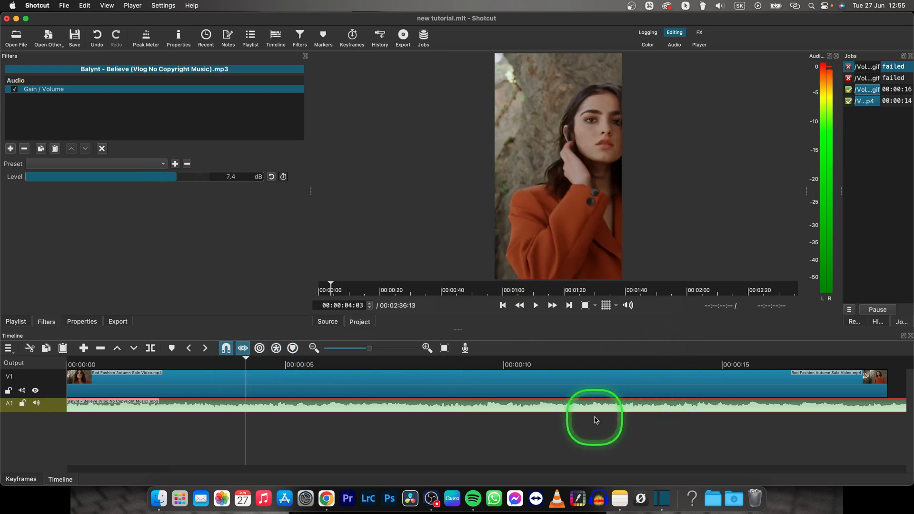
{"action": "left_click", "coordinate": [534, 305]}
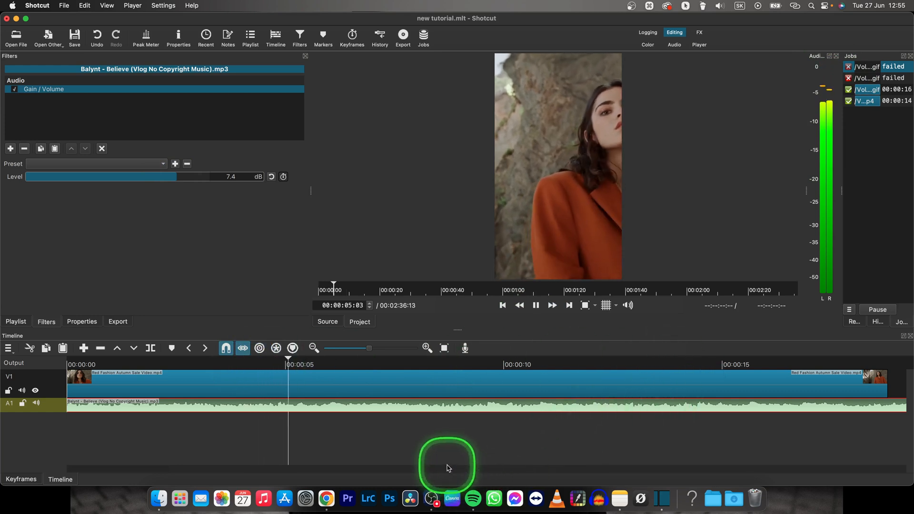
{"action": "left_click", "coordinate": [534, 305]}
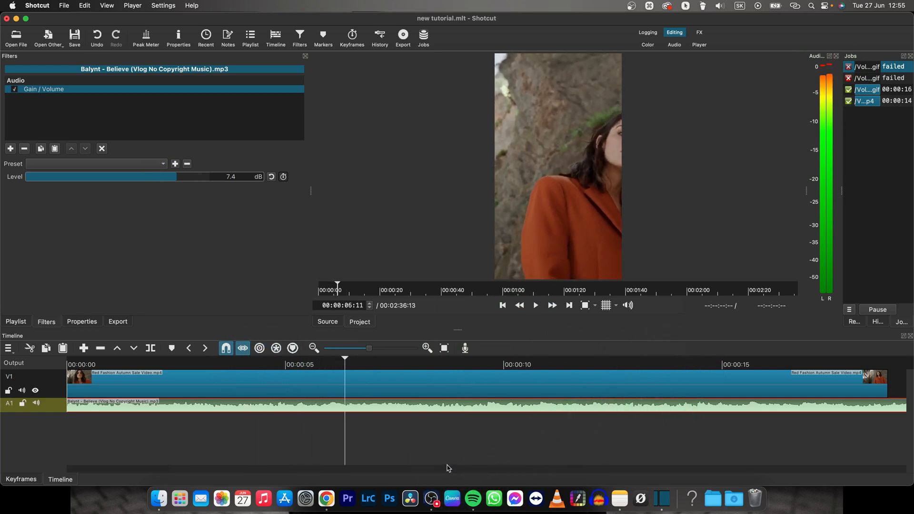